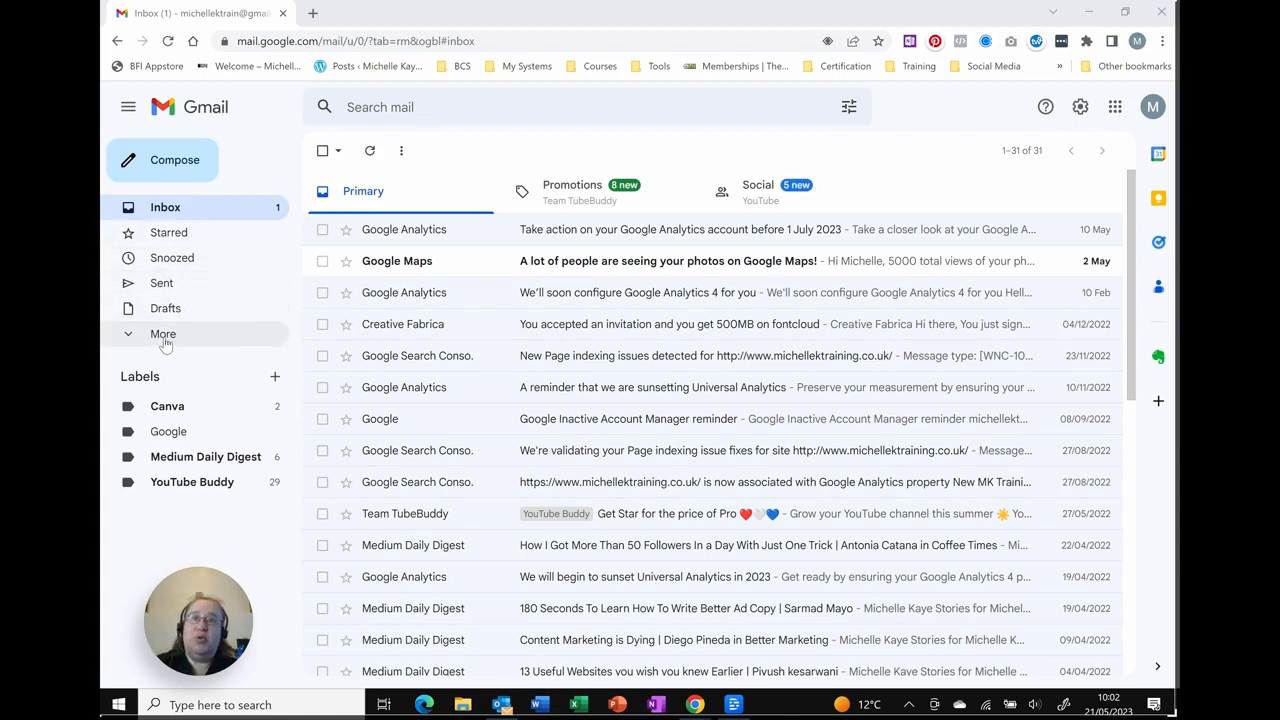
Expand More in the sidebar to reveal Spam, All Mail, Bin and the other folders
{"action": "left_click", "coordinate": [164, 332]}
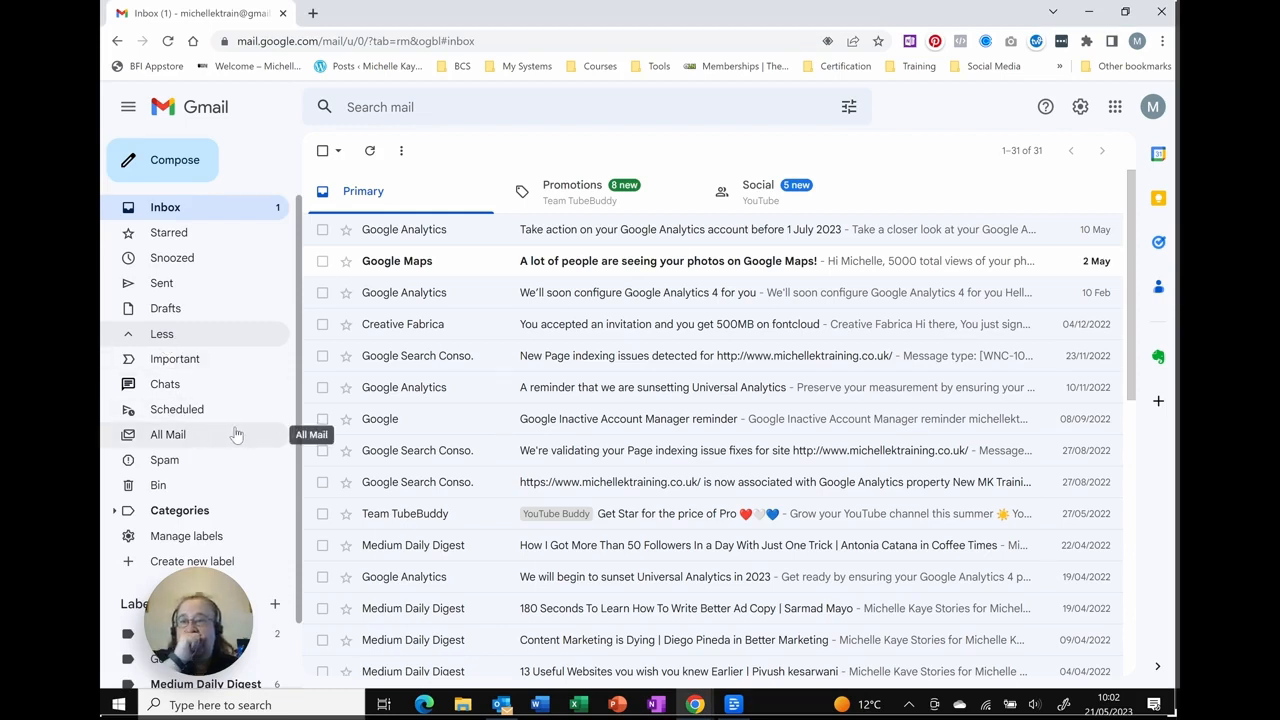
{"action": "mouse_move", "coordinate": [164, 458]}
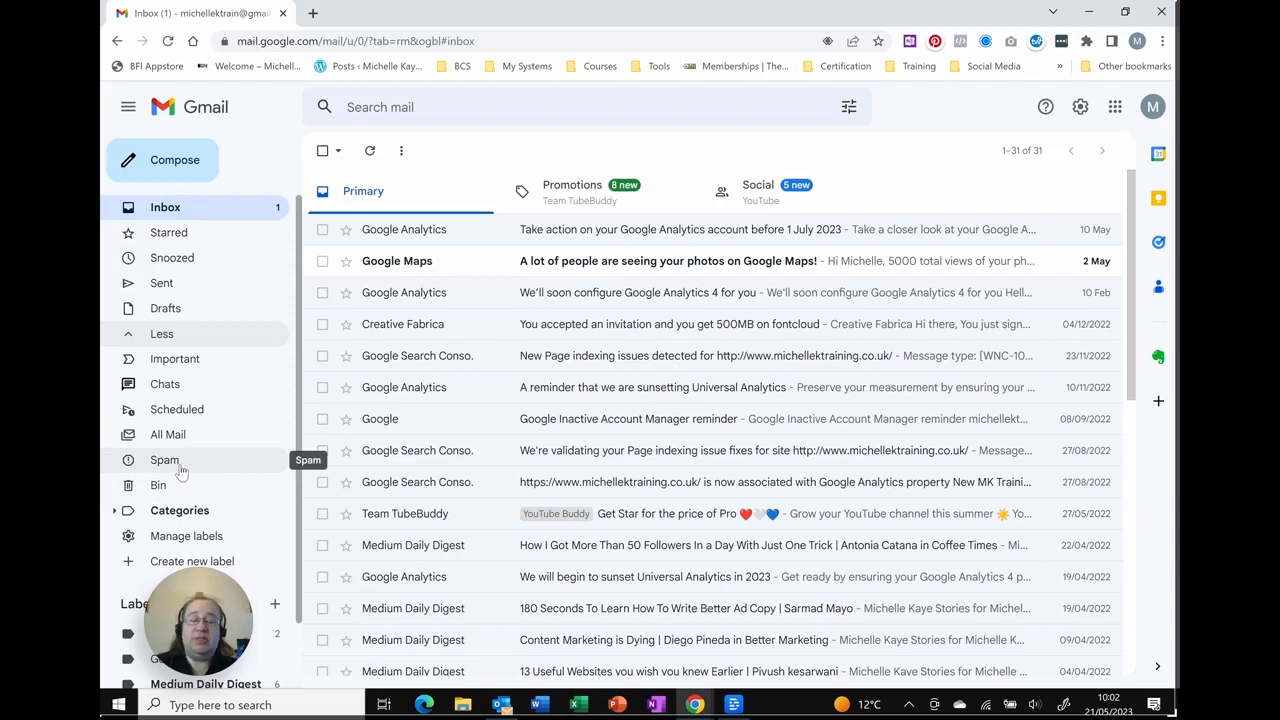
{"action": "left_click", "coordinate": [164, 458]}
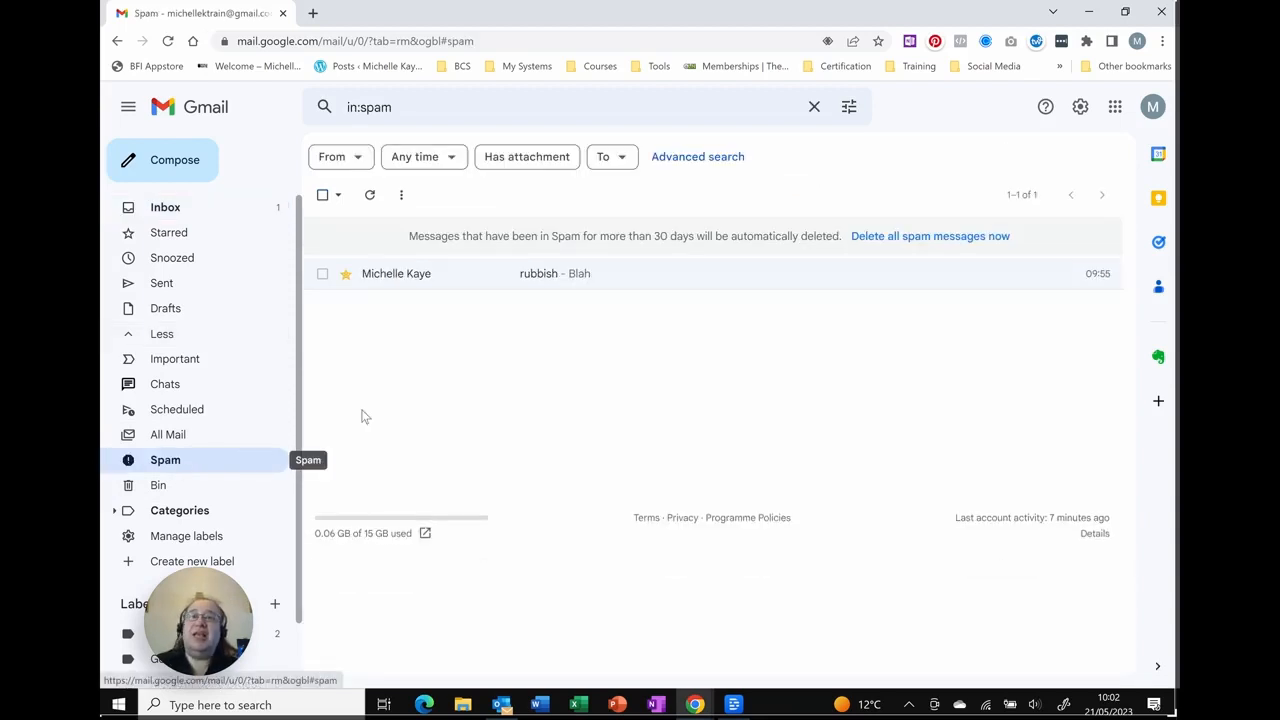
{"action": "mouse_move", "coordinate": [398, 288]}
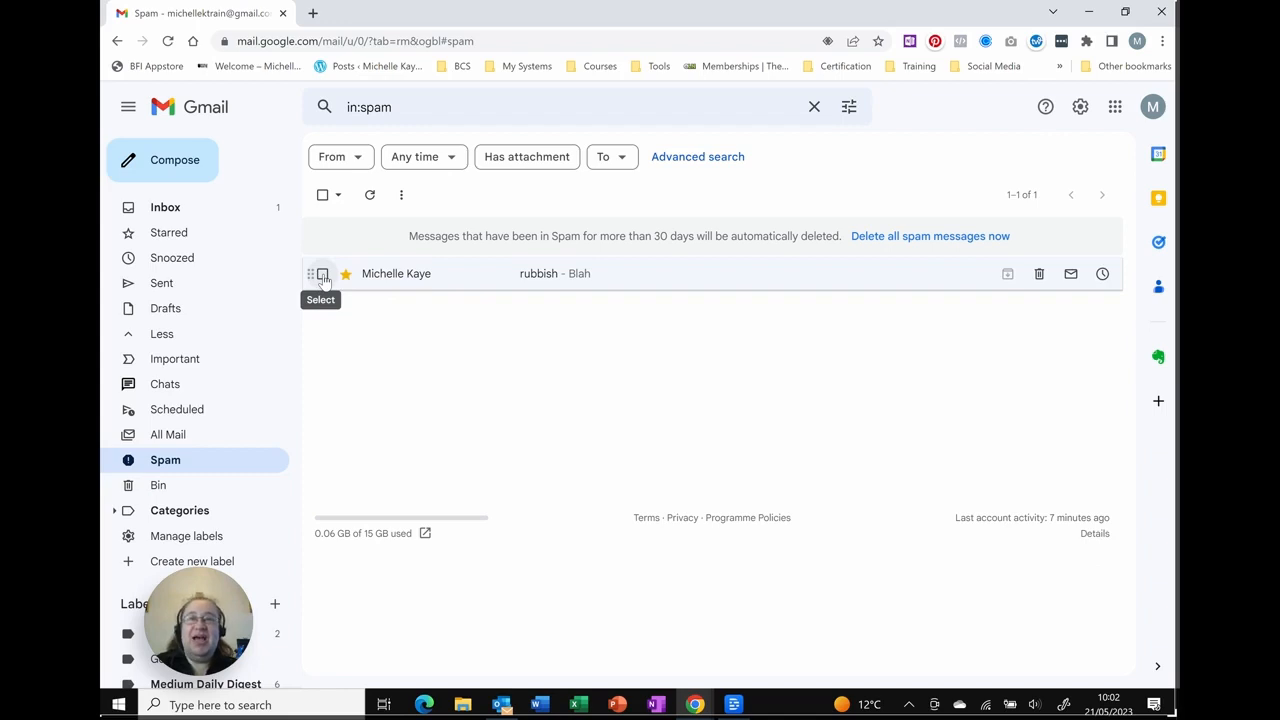
{"action": "left_click", "coordinate": [322, 272]}
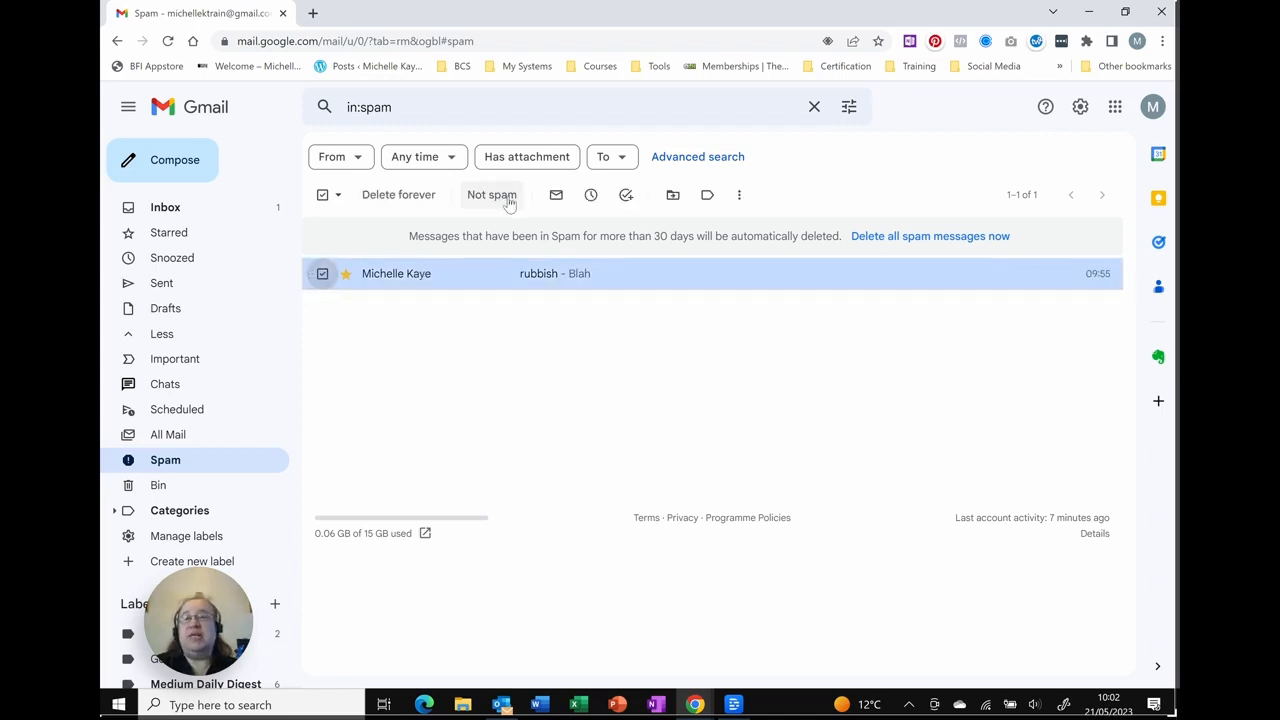
{"action": "left_click", "coordinate": [492, 194]}
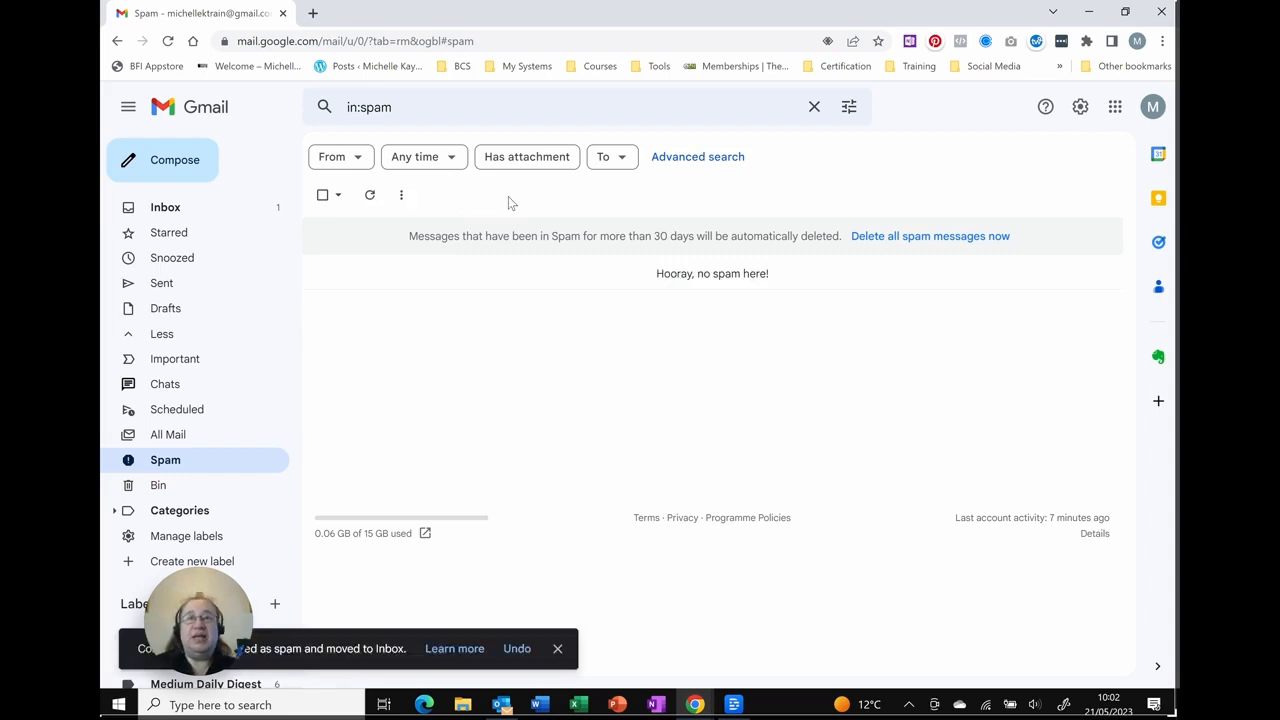
{"action": "mouse_move", "coordinate": [652, 390]}
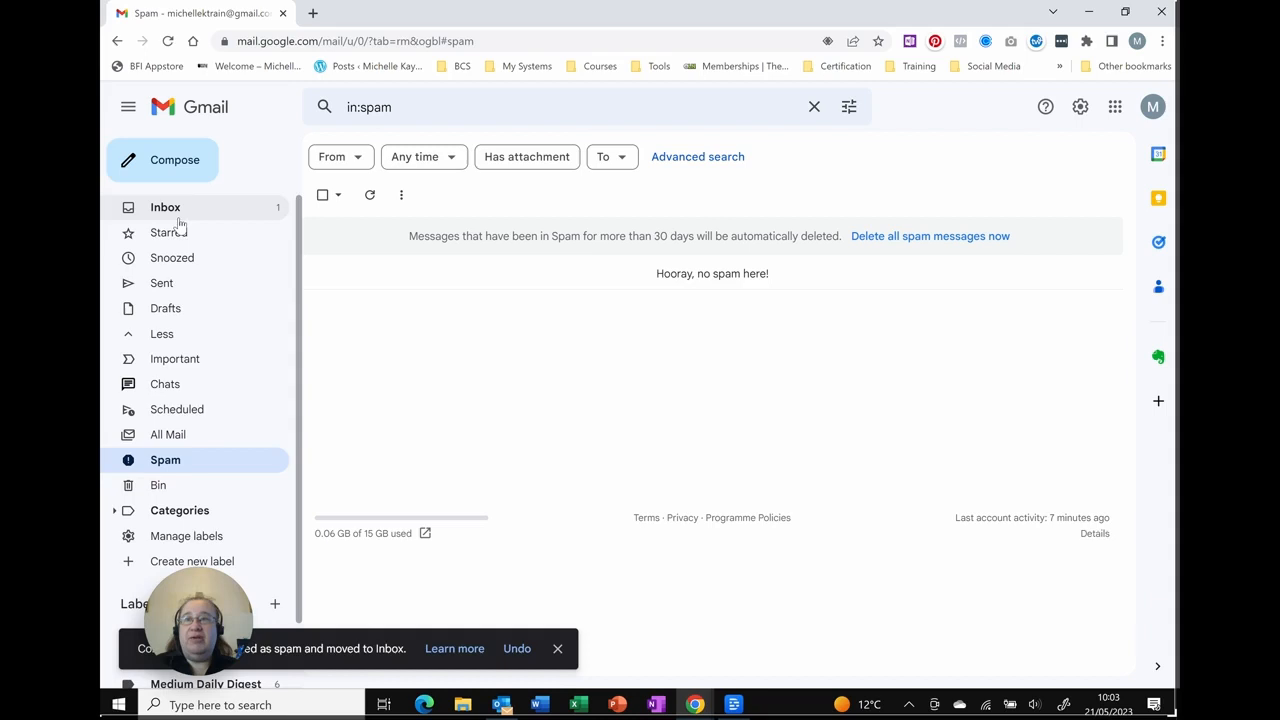
{"action": "left_click", "coordinate": [164, 206]}
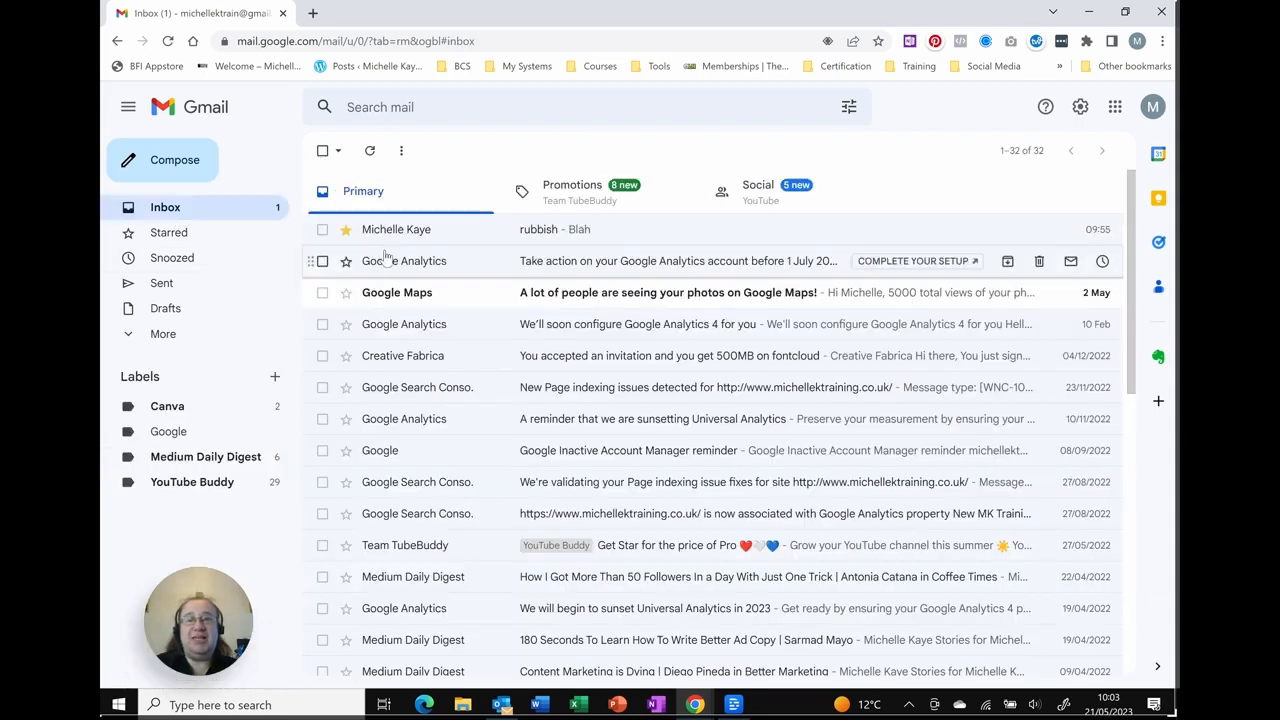
{"action": "mouse_move", "coordinate": [950, 190]}
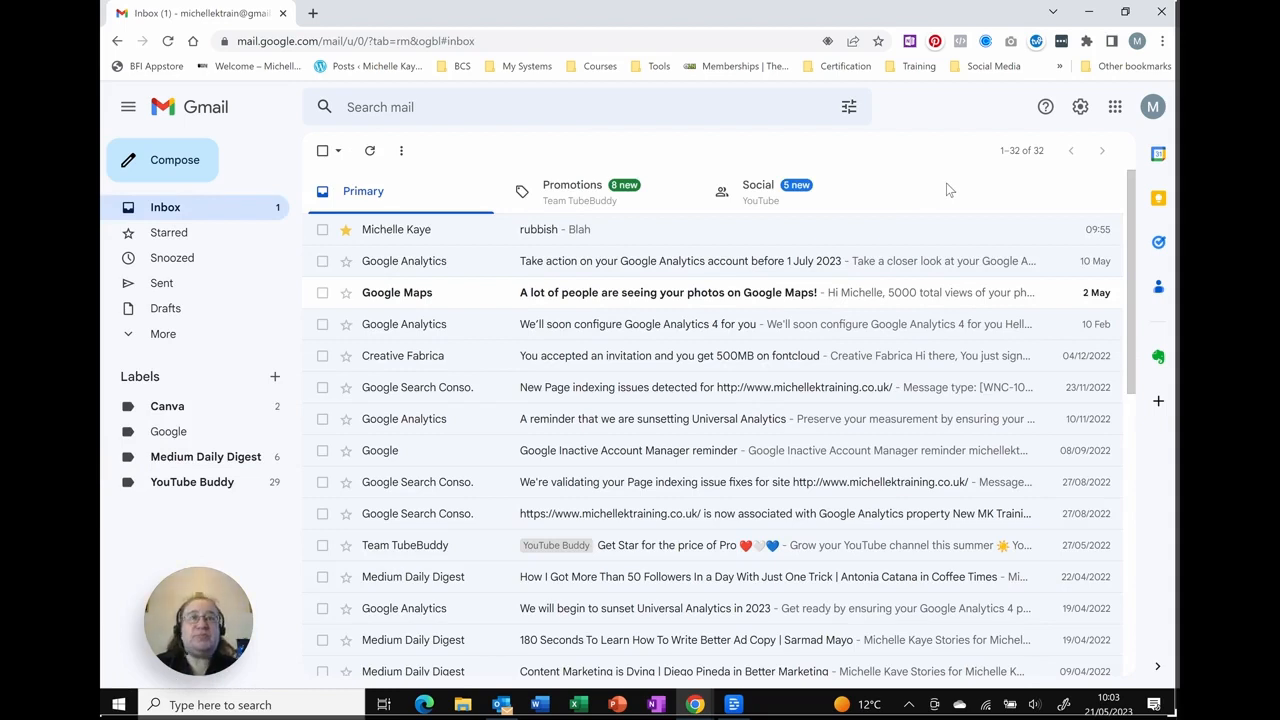
{"action": "mouse_move", "coordinate": [1080, 108]}
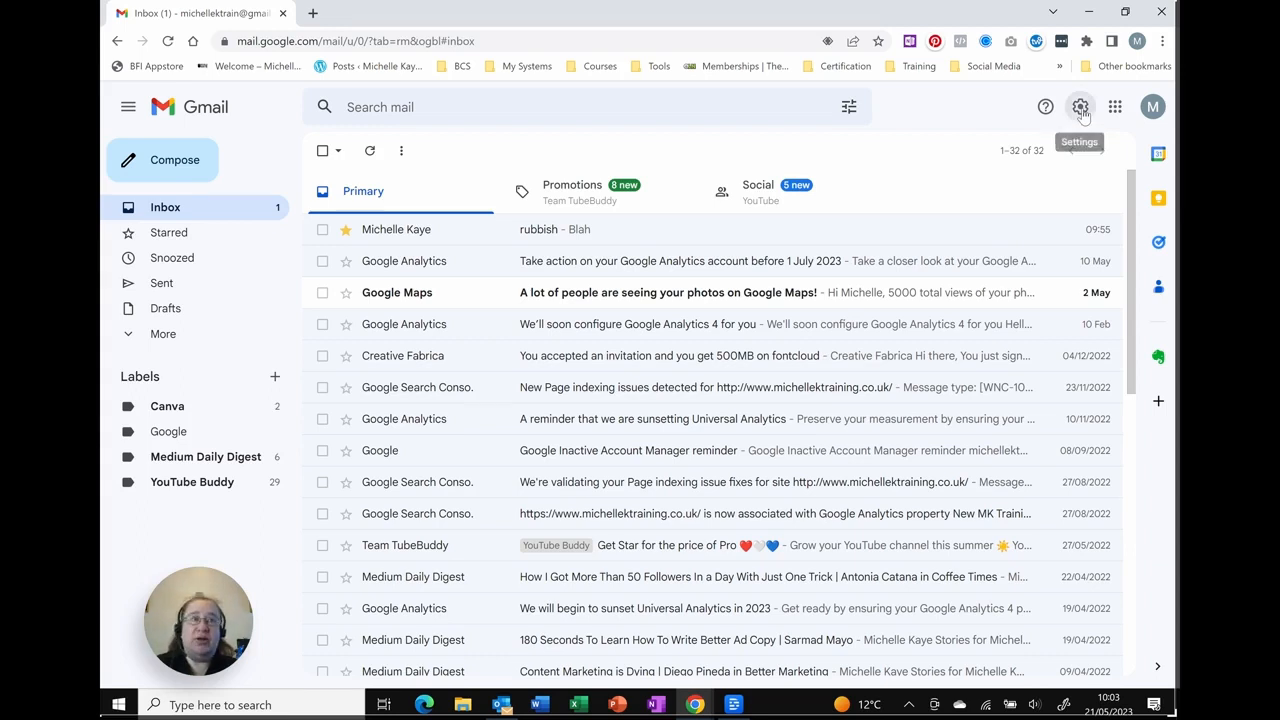
Go from the gear's Quick settings to the full Settings page on the General tab
{"action": "left_click", "coordinate": [1080, 108]}
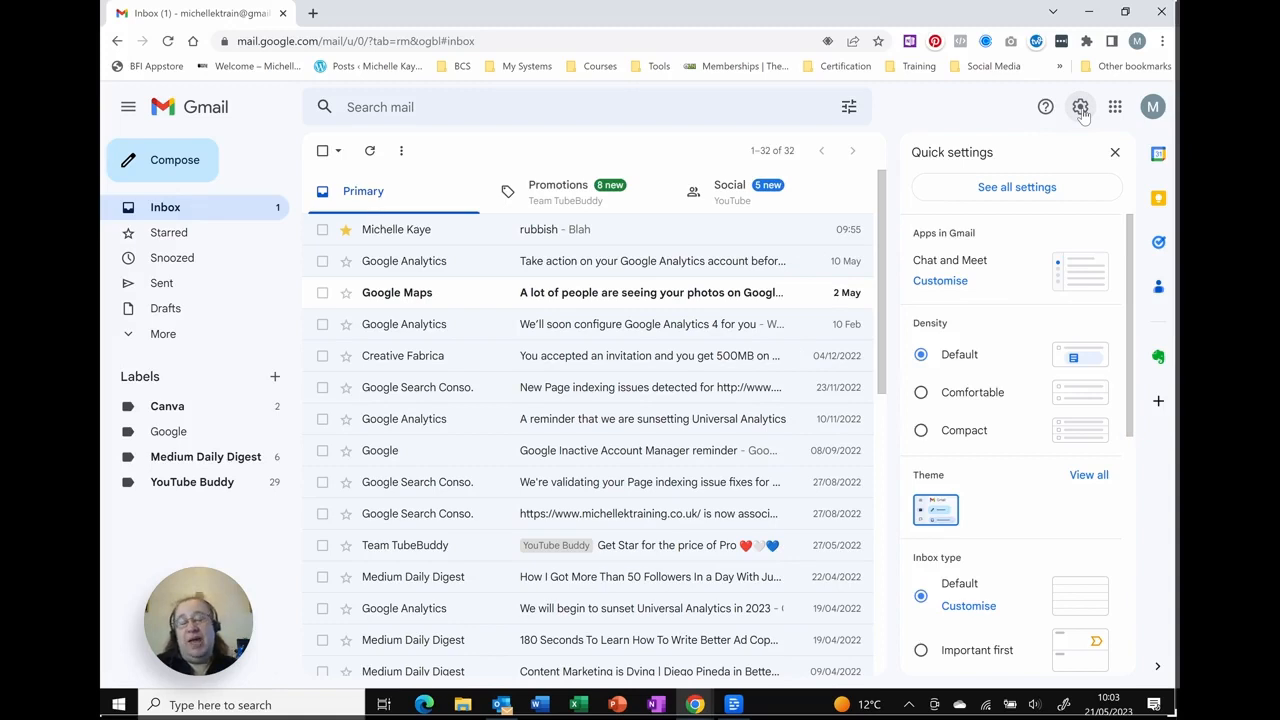
{"action": "mouse_move", "coordinate": [1040, 198]}
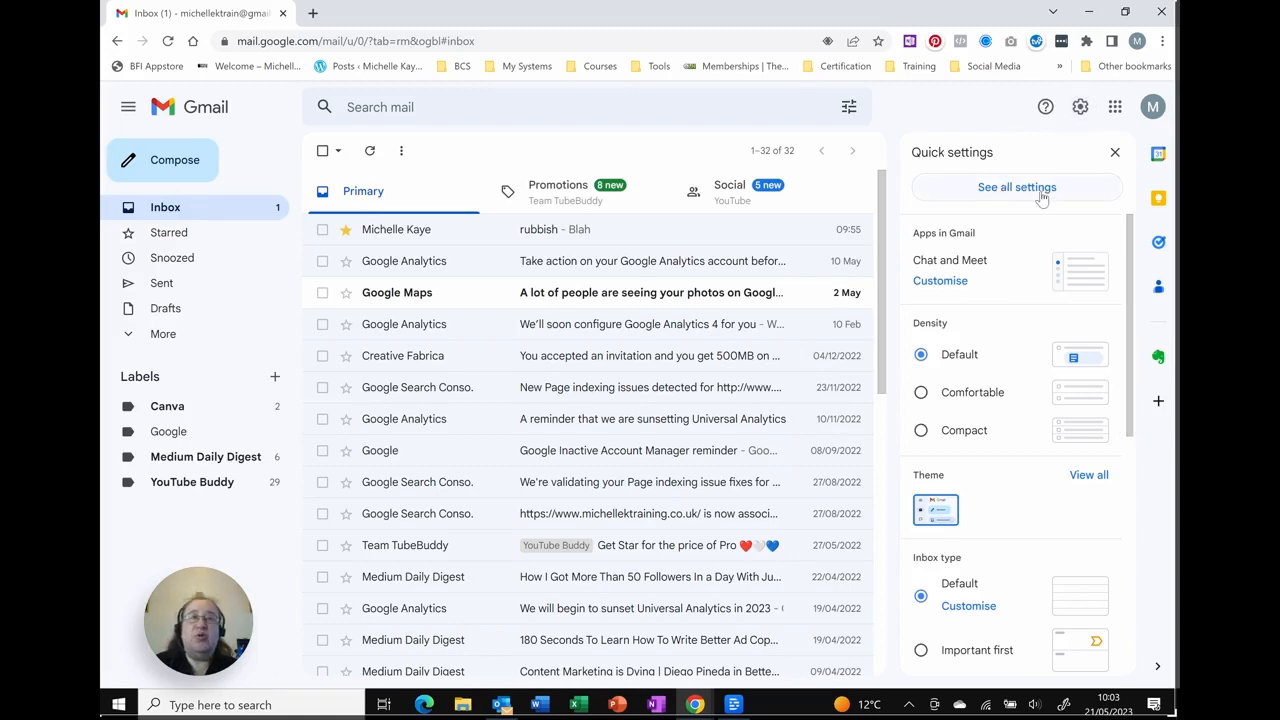
{"action": "left_click", "coordinate": [1016, 188]}
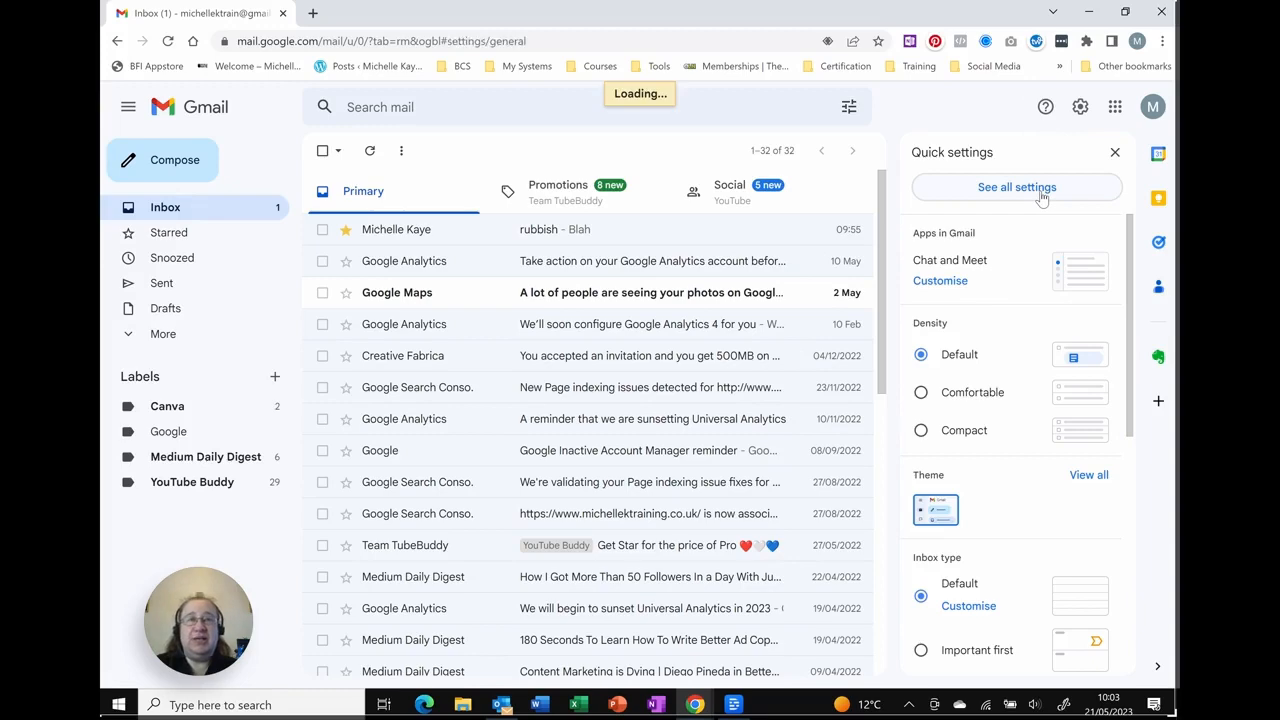
{"action": "left_click", "coordinate": [1016, 188]}
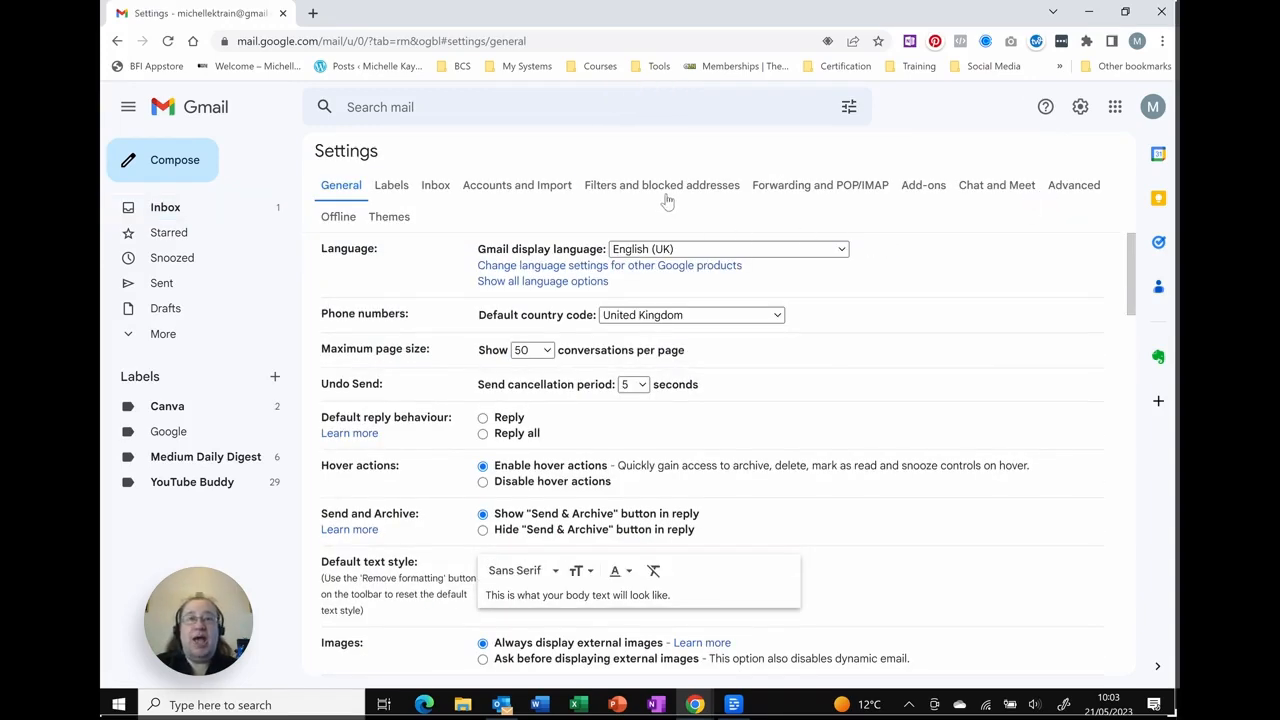
{"action": "mouse_move", "coordinate": [632, 204]}
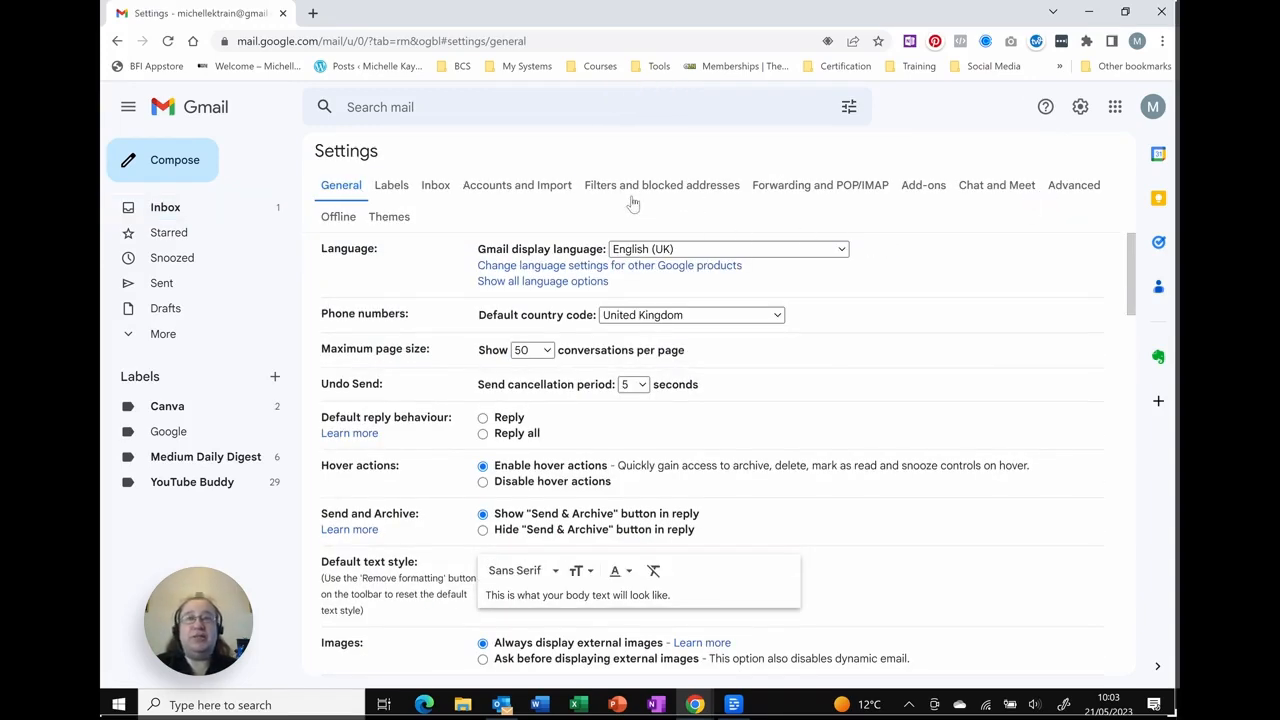
{"action": "mouse_move", "coordinate": [662, 190]}
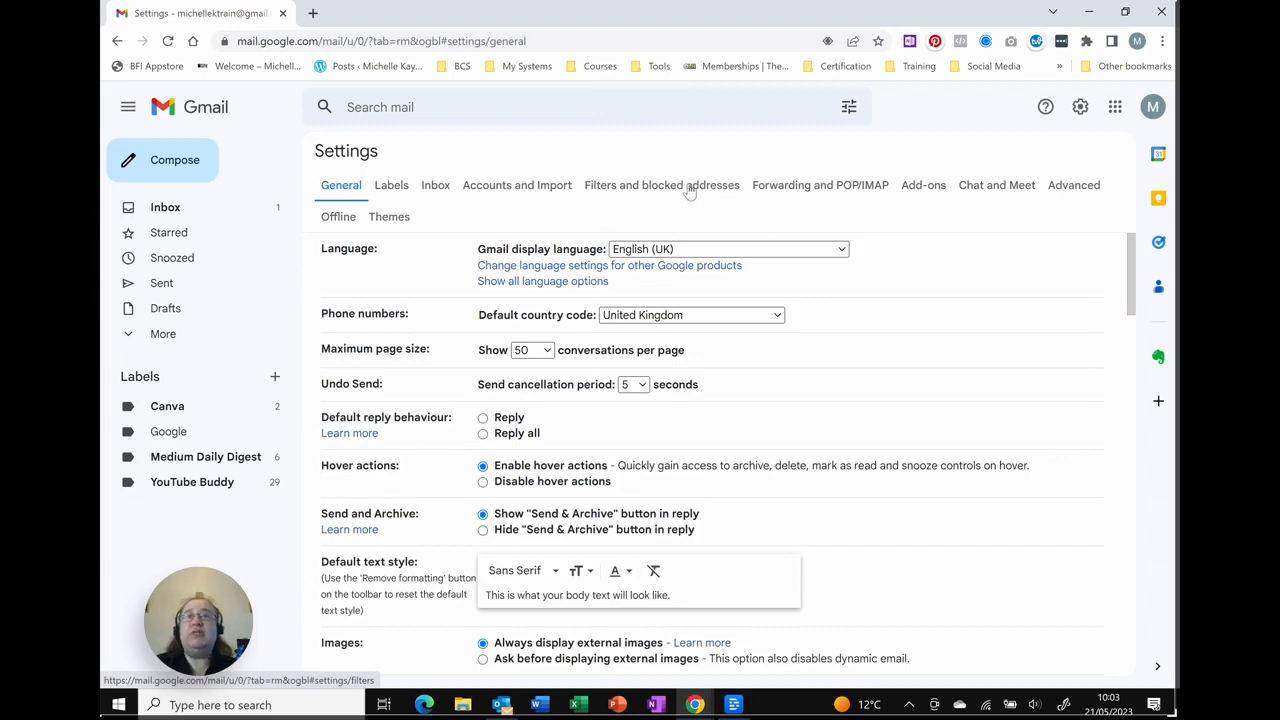
Show Filters and blocked addresses (none blocked) and select the TubeBuddy label filter
{"action": "left_click", "coordinate": [660, 184]}
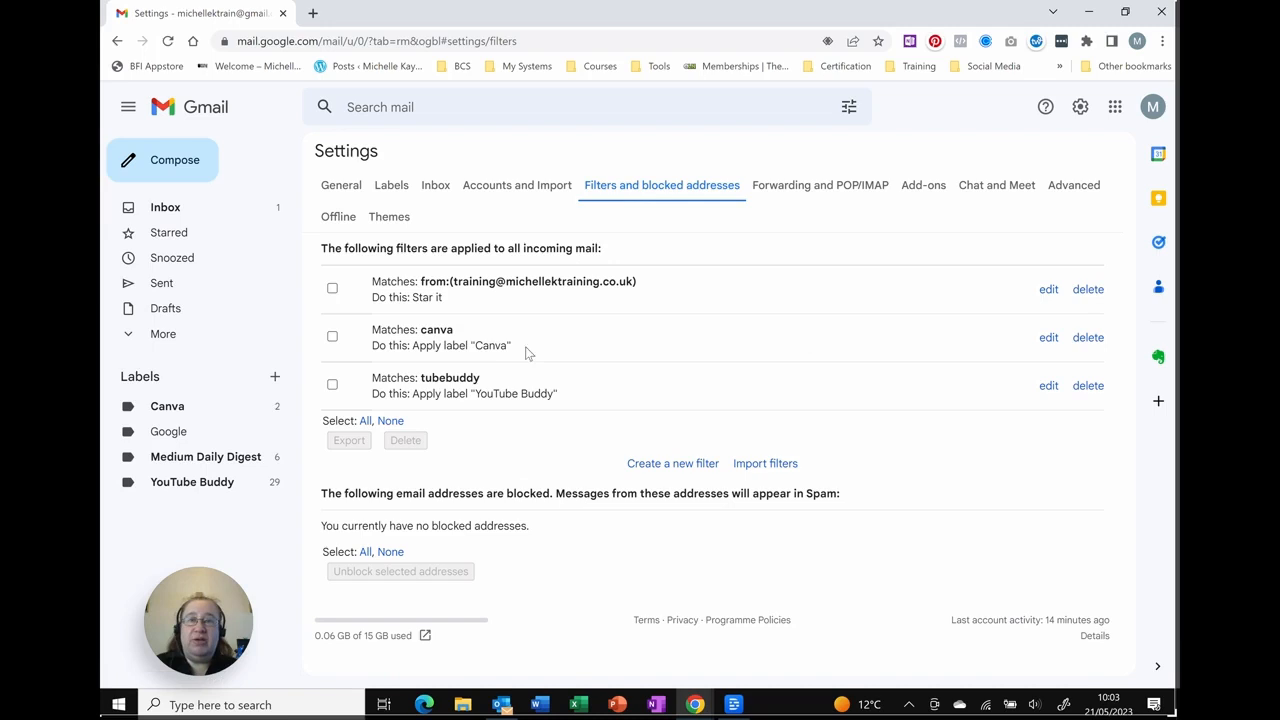
{"action": "mouse_move", "coordinate": [920, 454]}
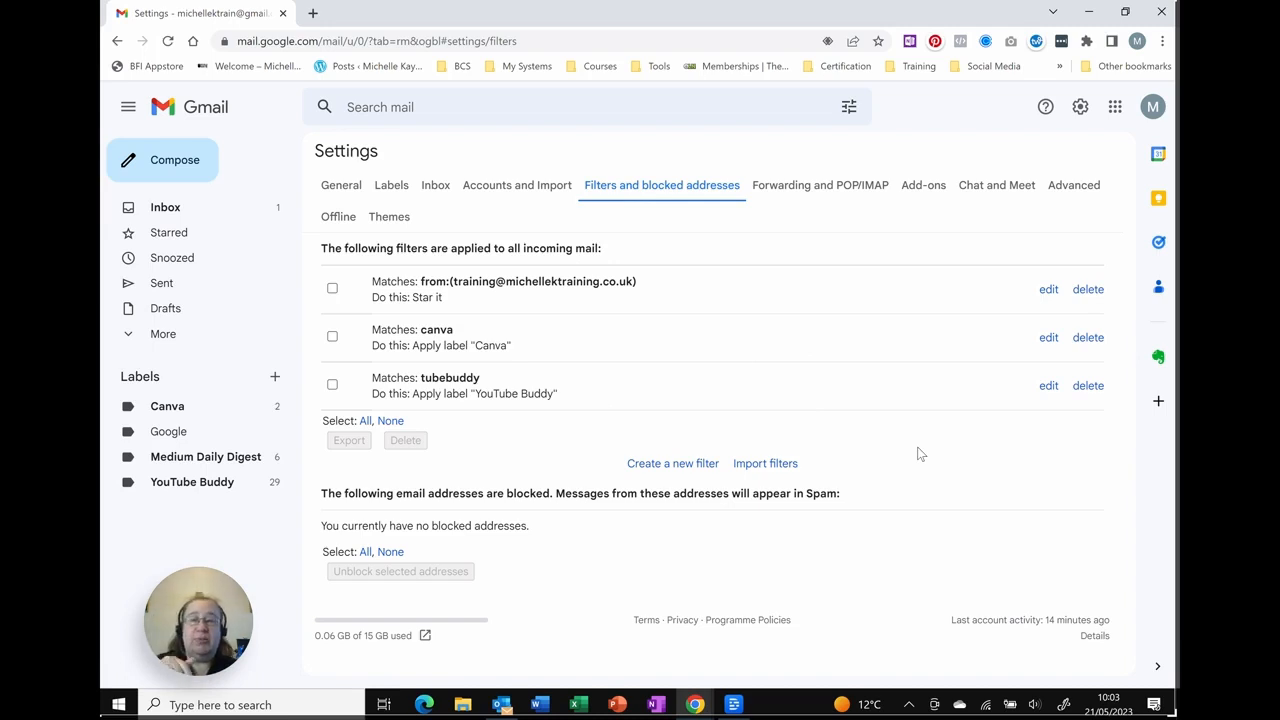
{"action": "mouse_move", "coordinate": [784, 520]}
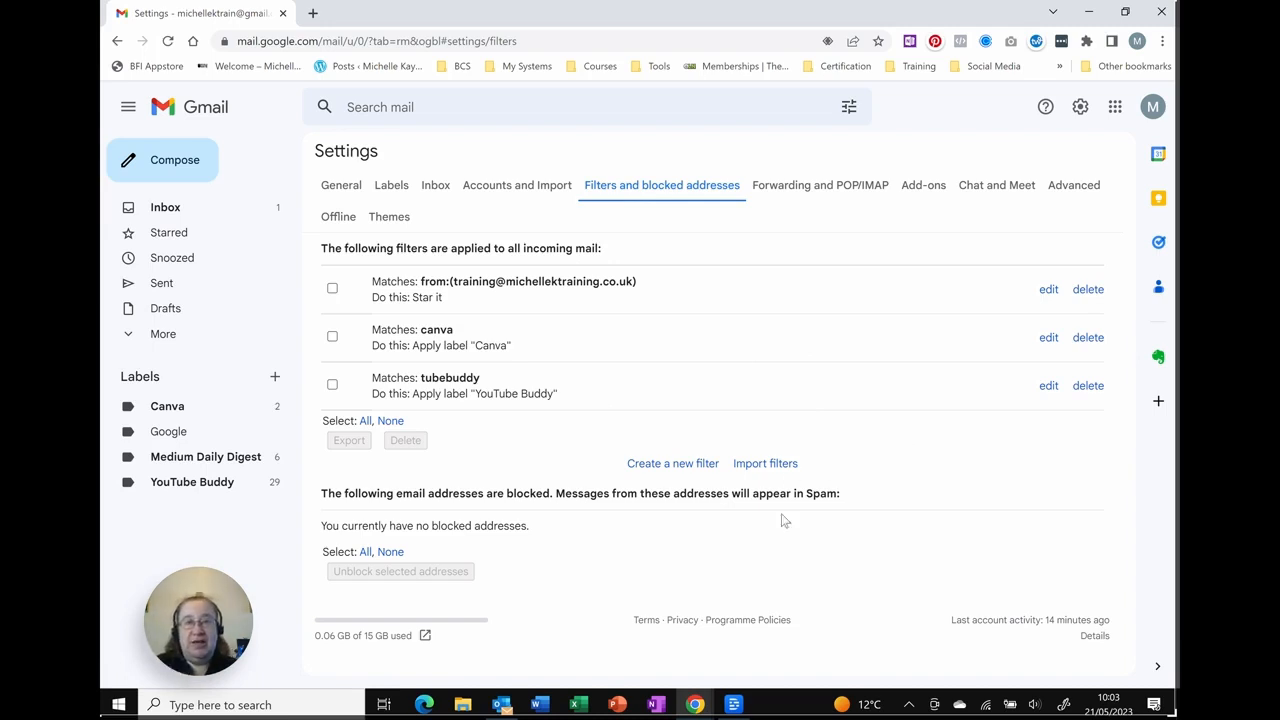
{"action": "mouse_move", "coordinate": [590, 534]}
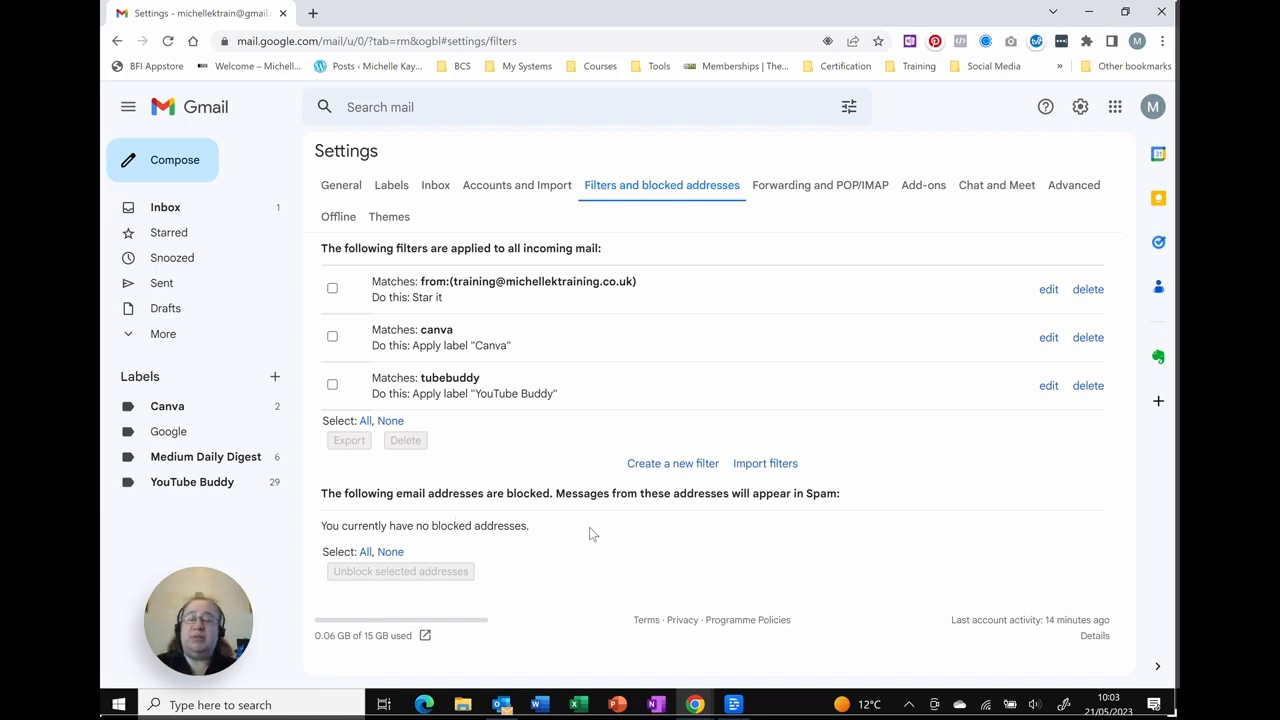
{"action": "mouse_move", "coordinate": [772, 530]}
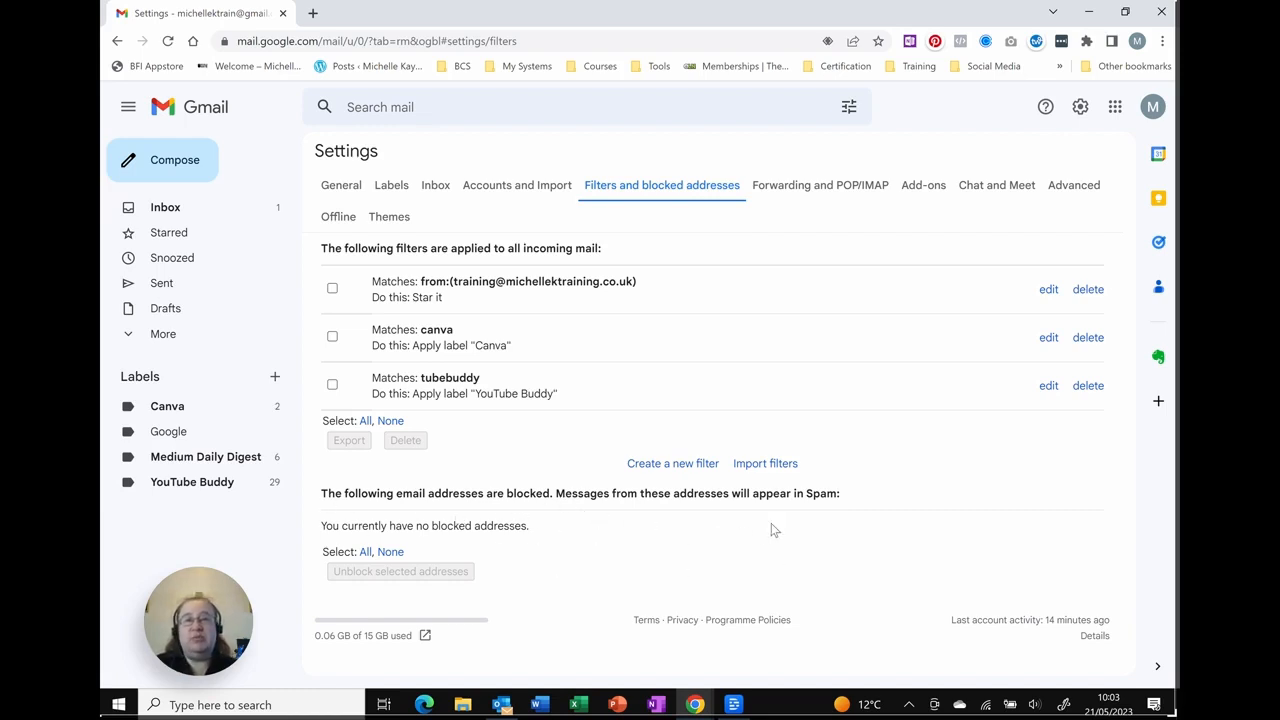
{"action": "mouse_move", "coordinate": [370, 544]}
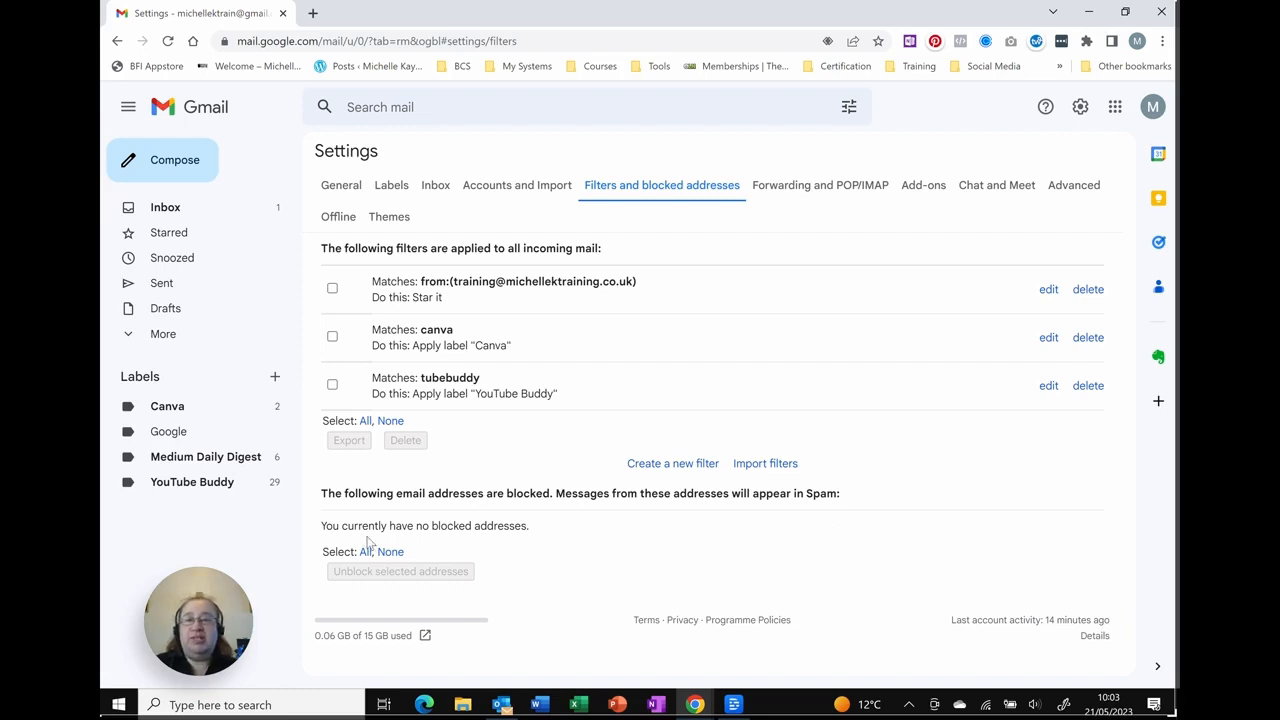
{"action": "mouse_move", "coordinate": [364, 374]}
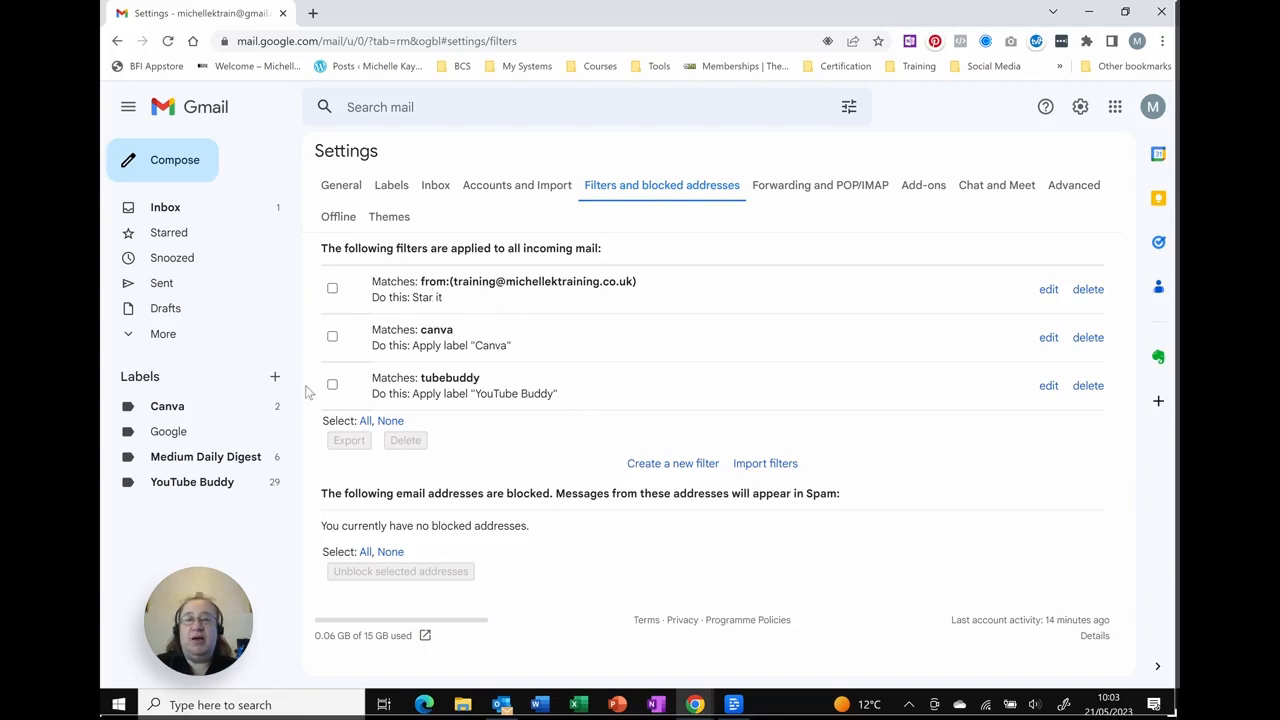
{"action": "left_click", "coordinate": [332, 384]}
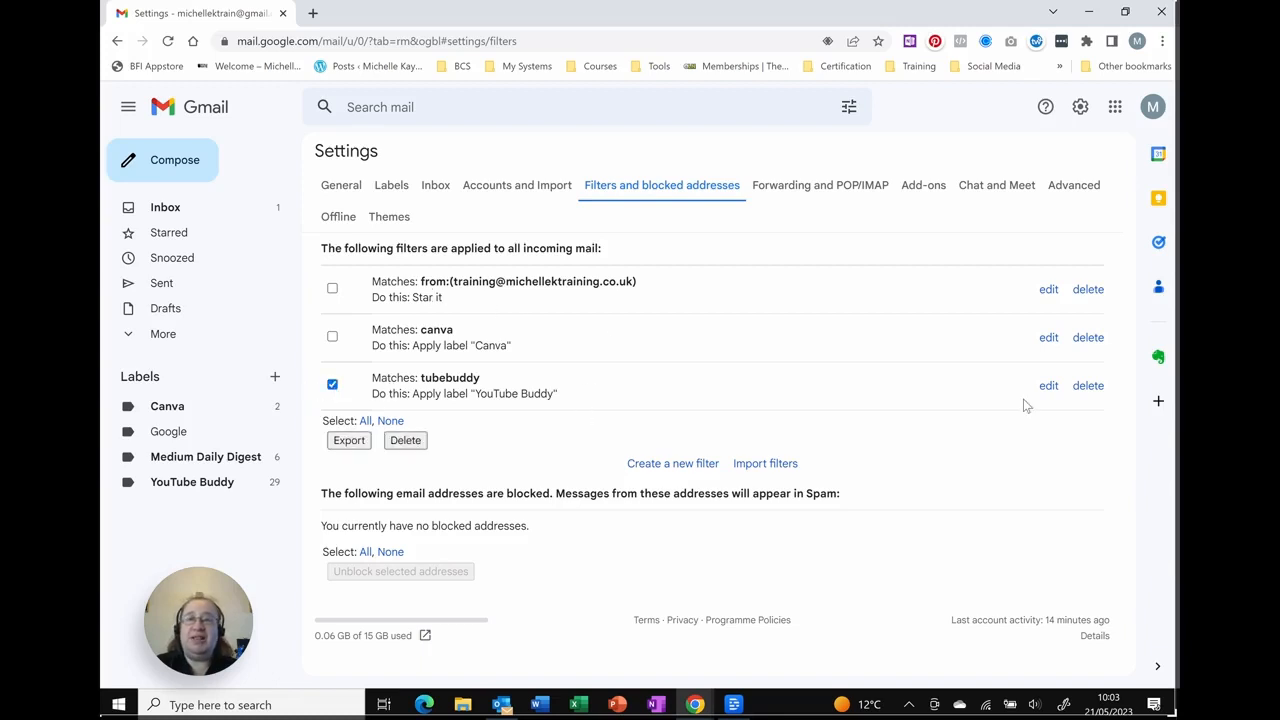
{"action": "mouse_move", "coordinate": [782, 536]}
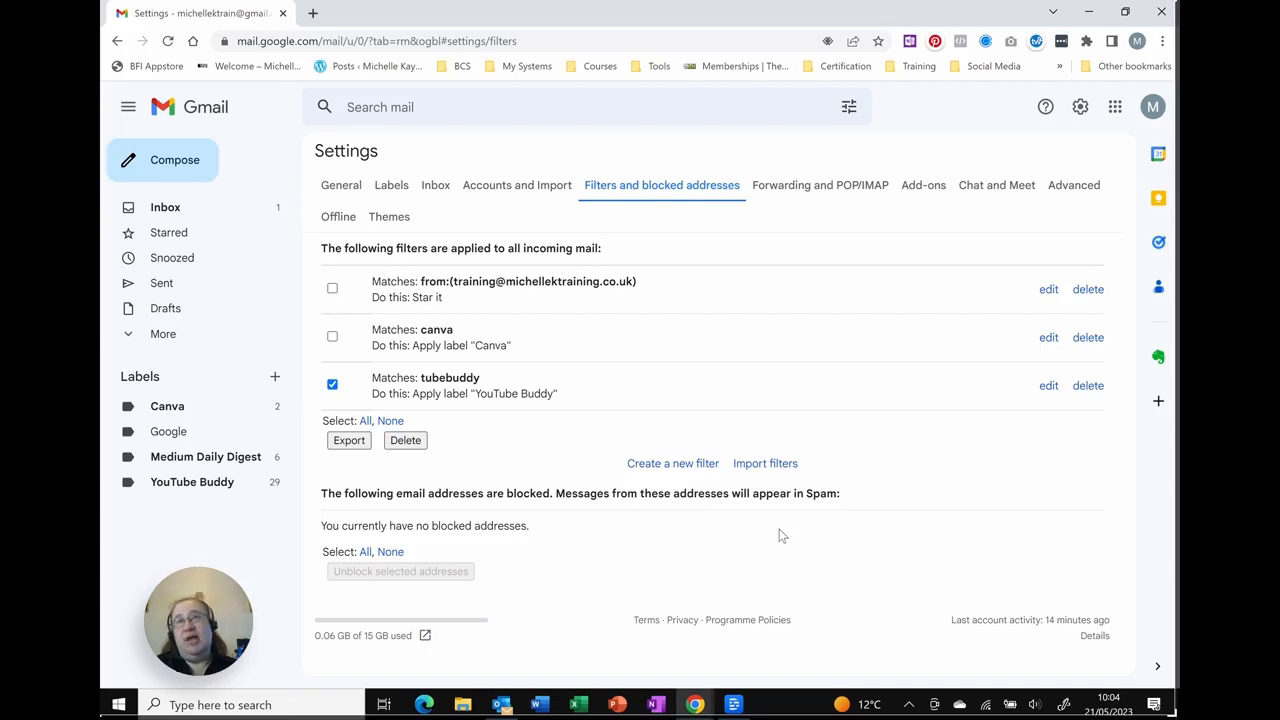